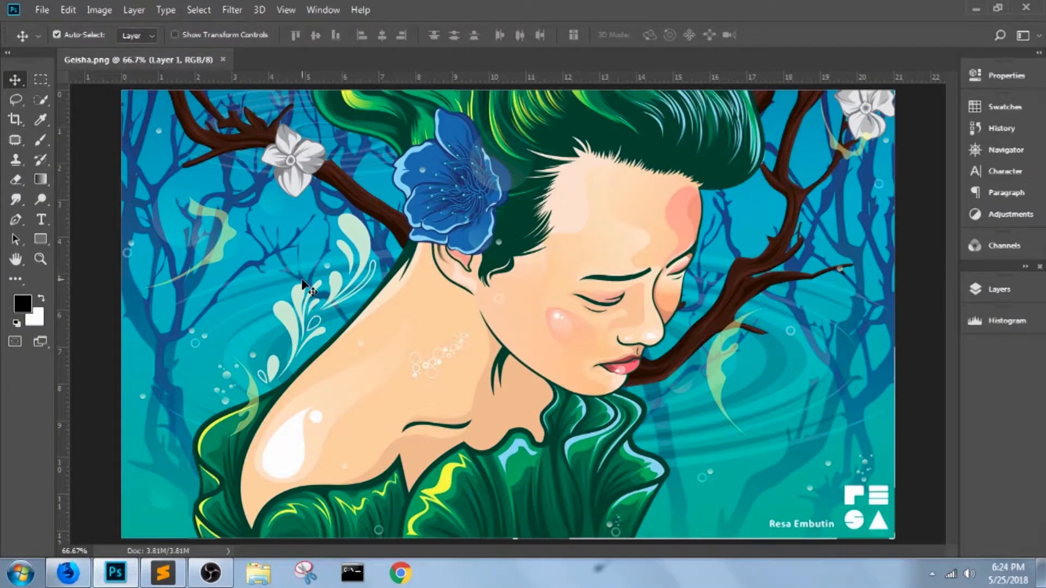
mouse_move(334, 296)
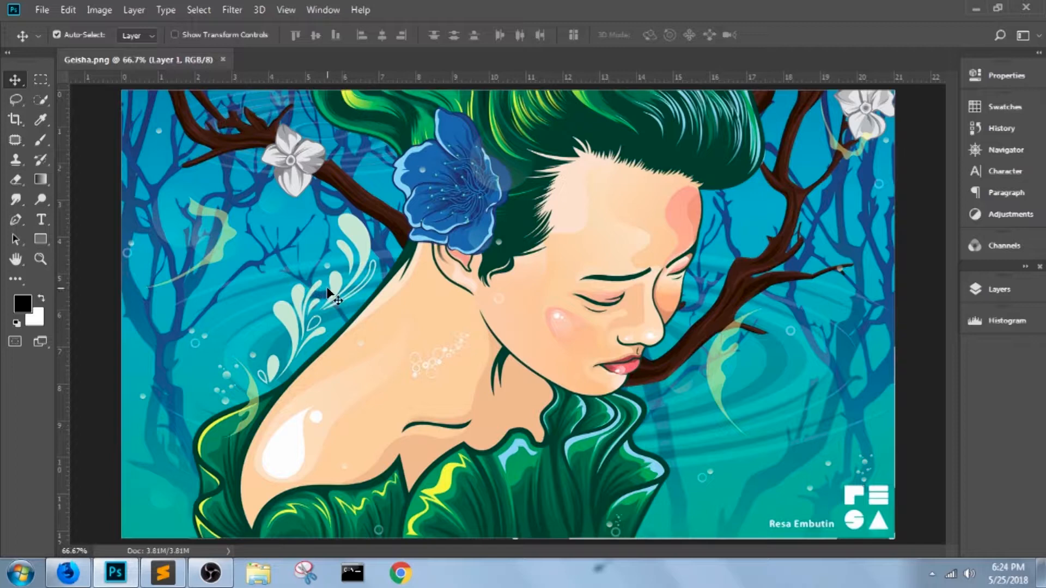
mouse_move(586, 292)
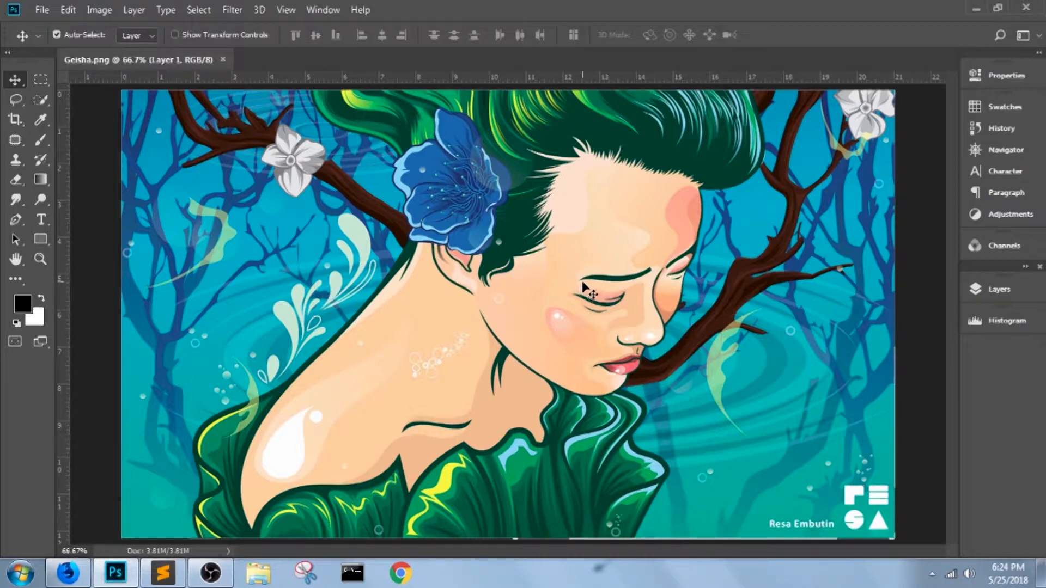
mouse_move(567, 286)
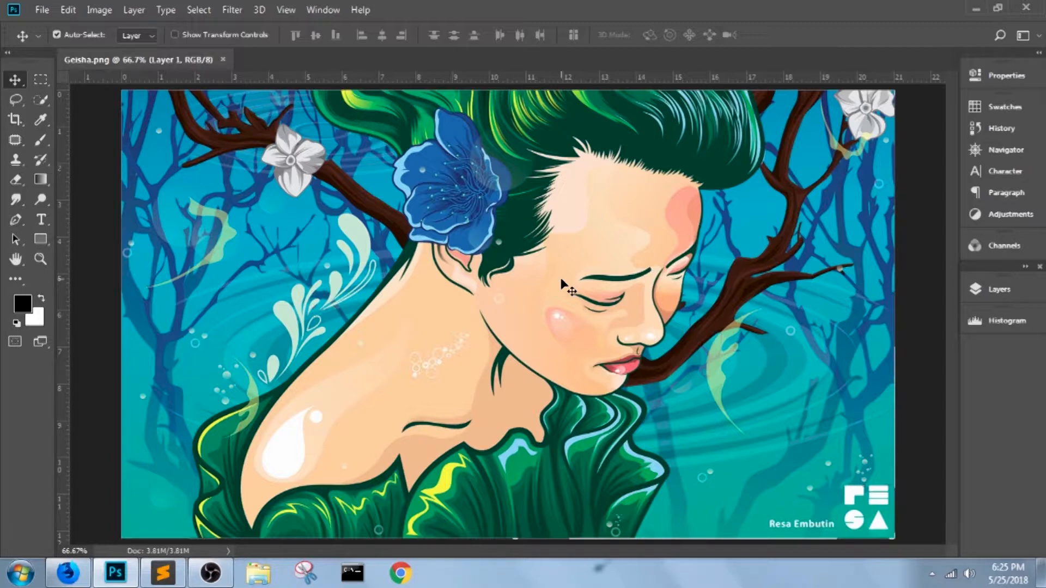
- Bring up the Image Size settings (Alt+Ctrl+I) showing 1515 × 880 px at 72 ppi
key(ctrl+alt)
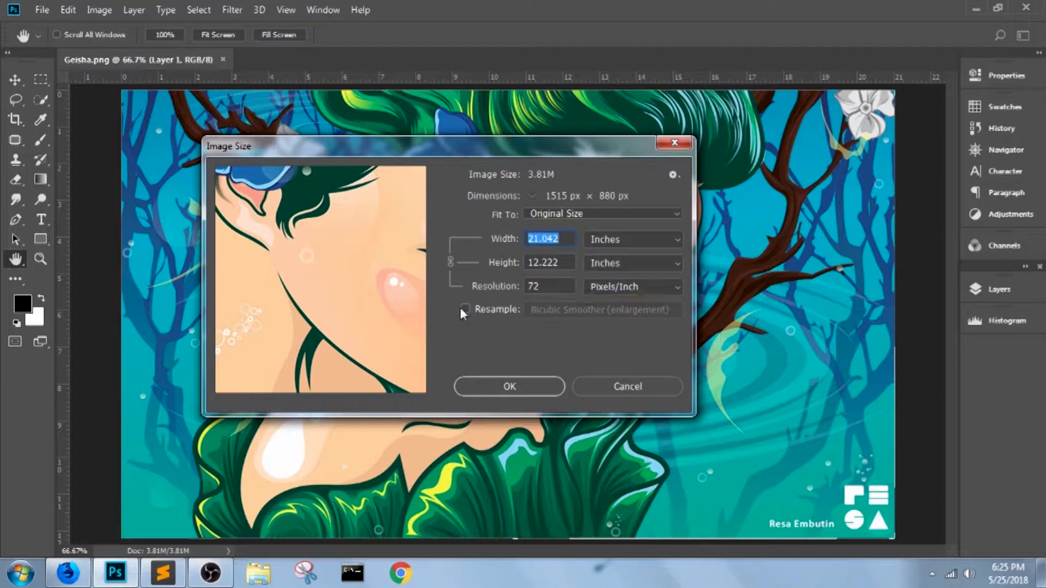
- Enable Resample, measure width in pixels and enter 1920, giving 1920 × 1115 px
click(465, 309)
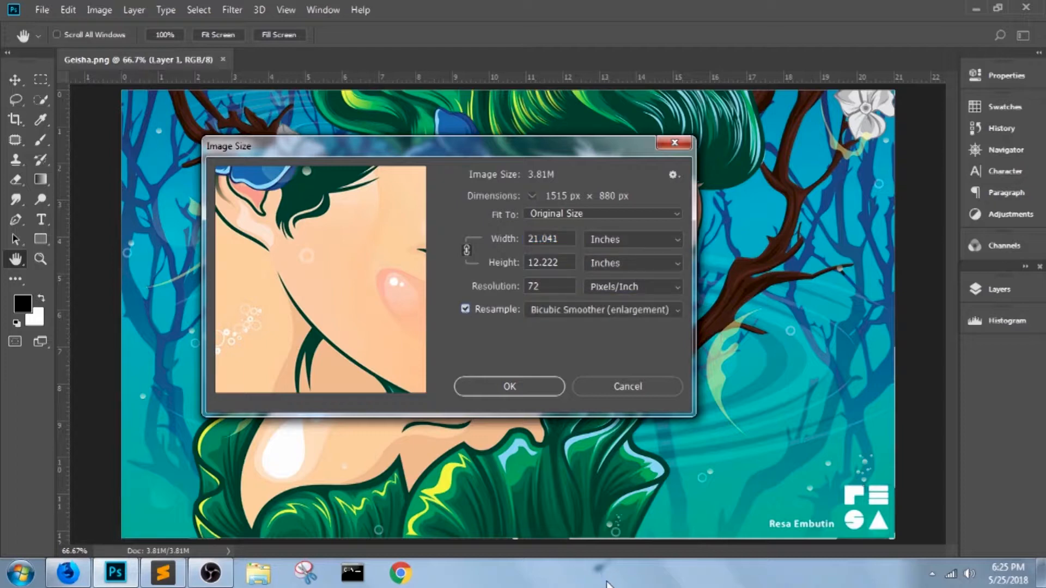
mouse_move(688, 341)
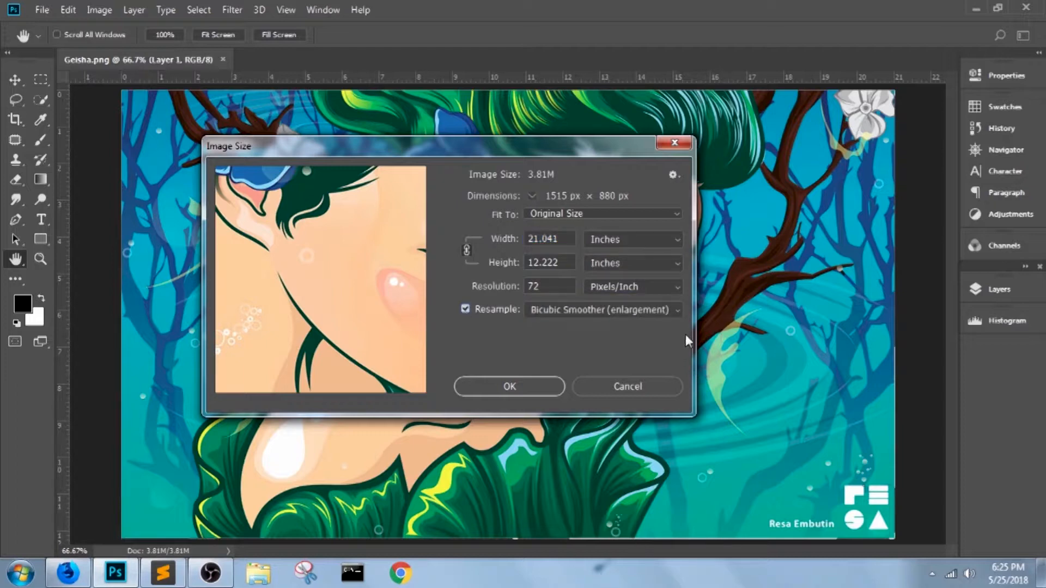
click(631, 239)
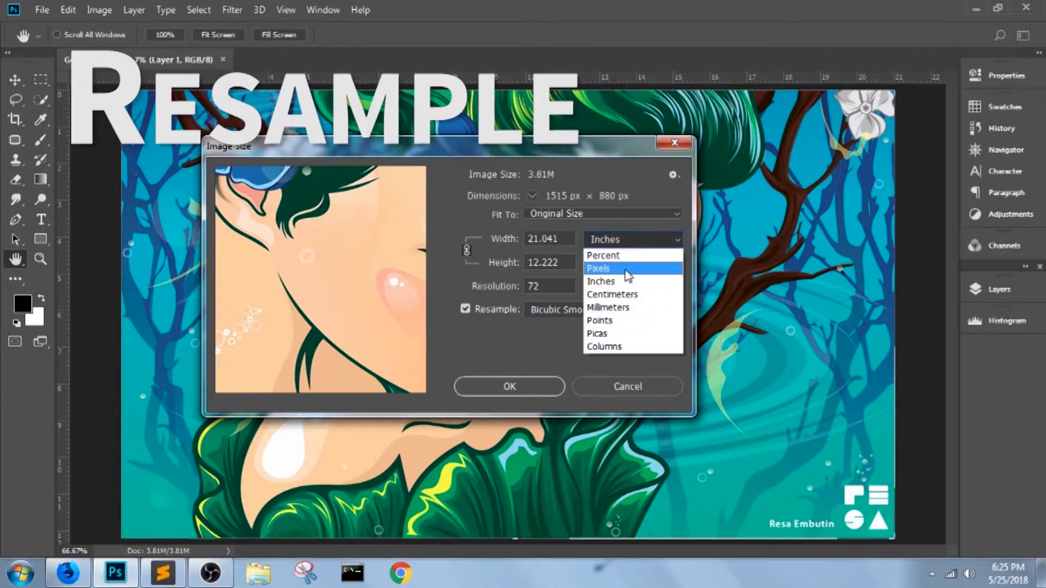
click(599, 268)
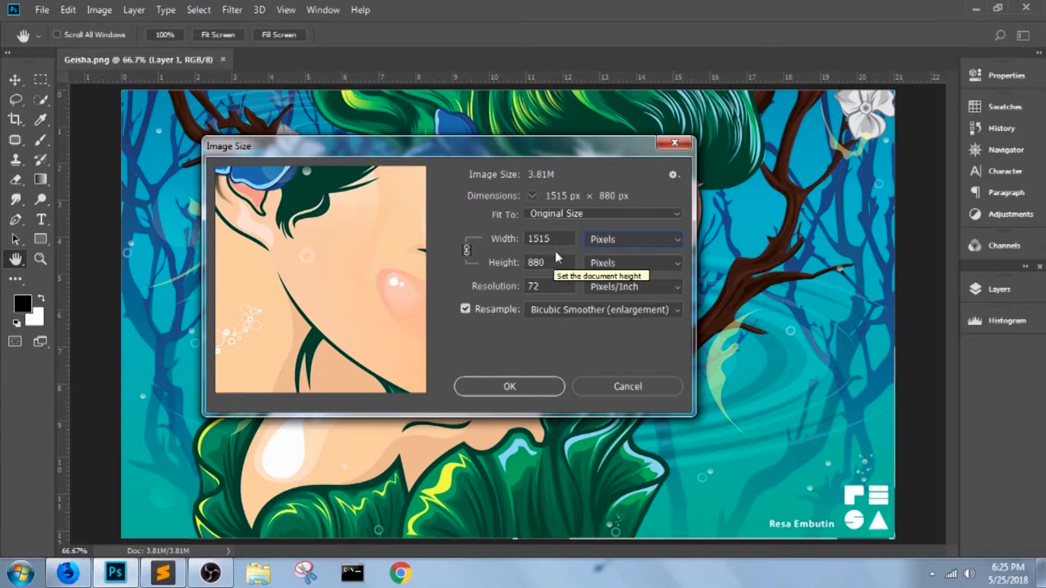
click(548, 239)
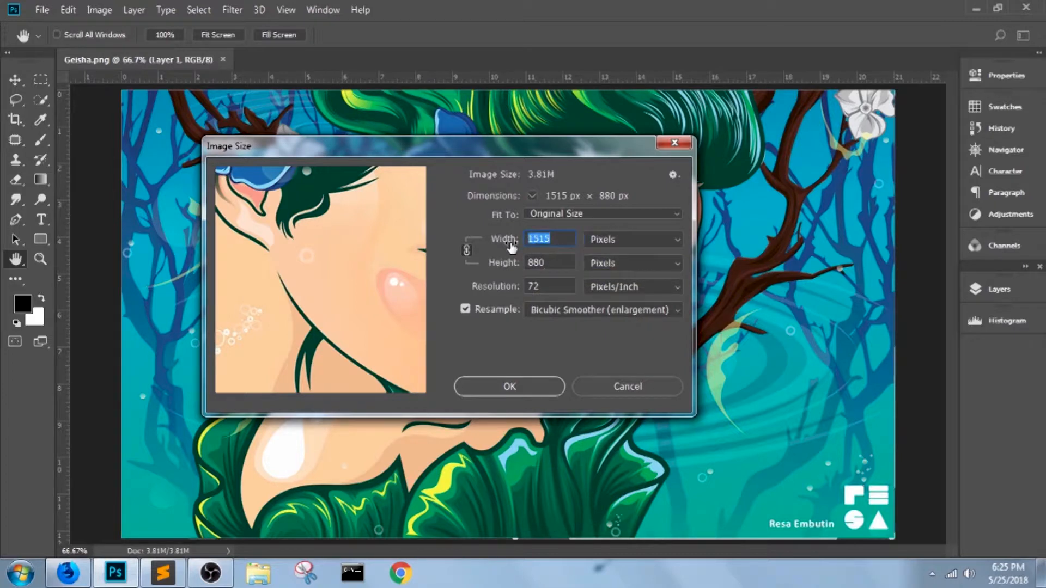
text(1920)
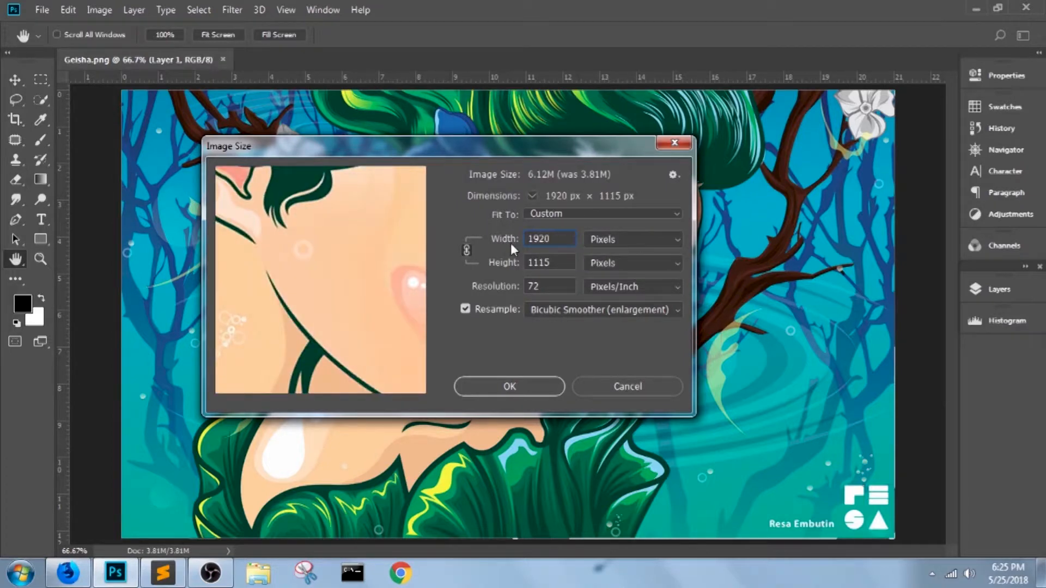
click(549, 238)
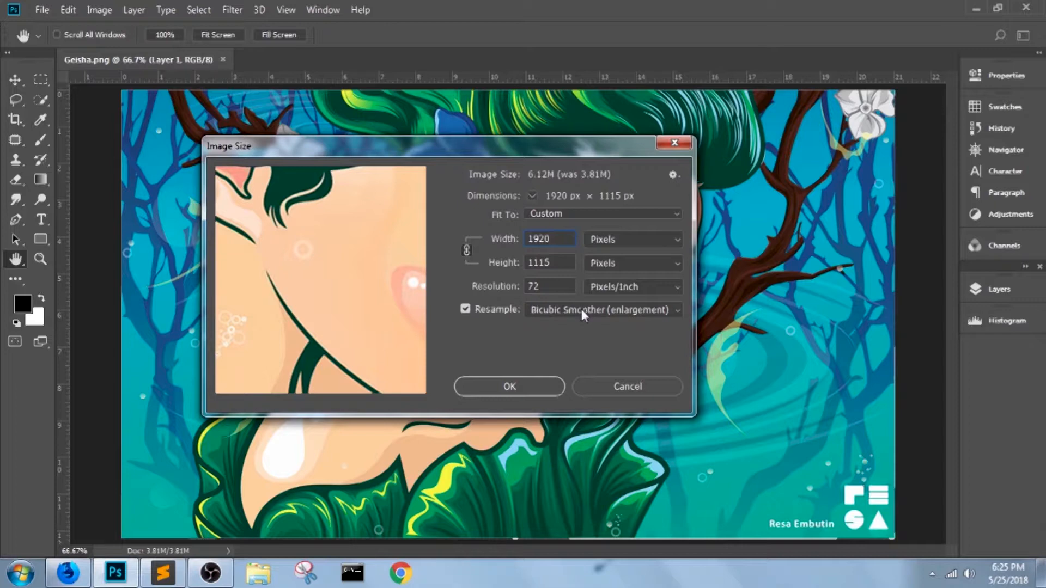
mouse_move(597, 309)
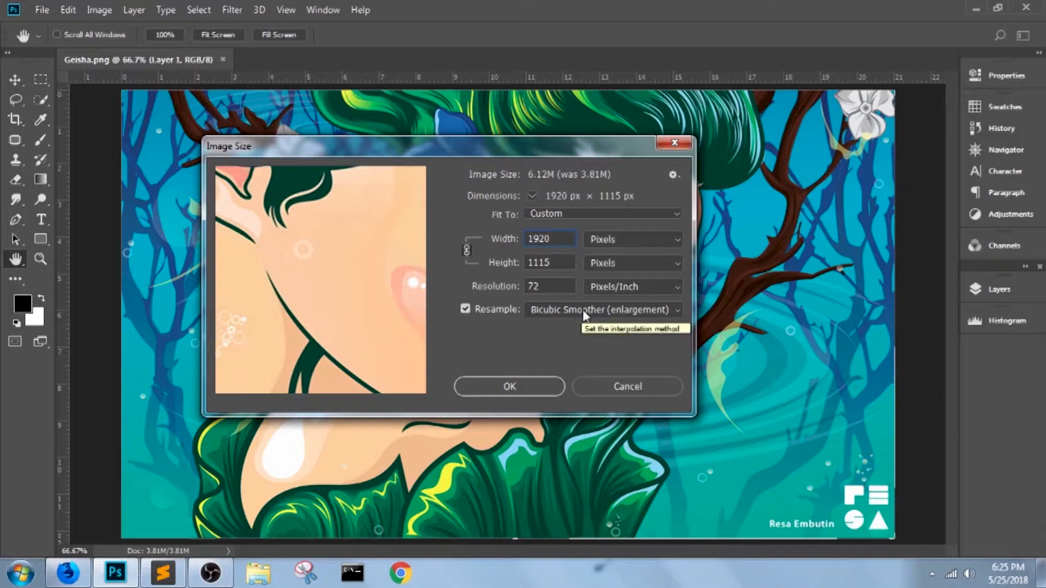
click(600, 309)
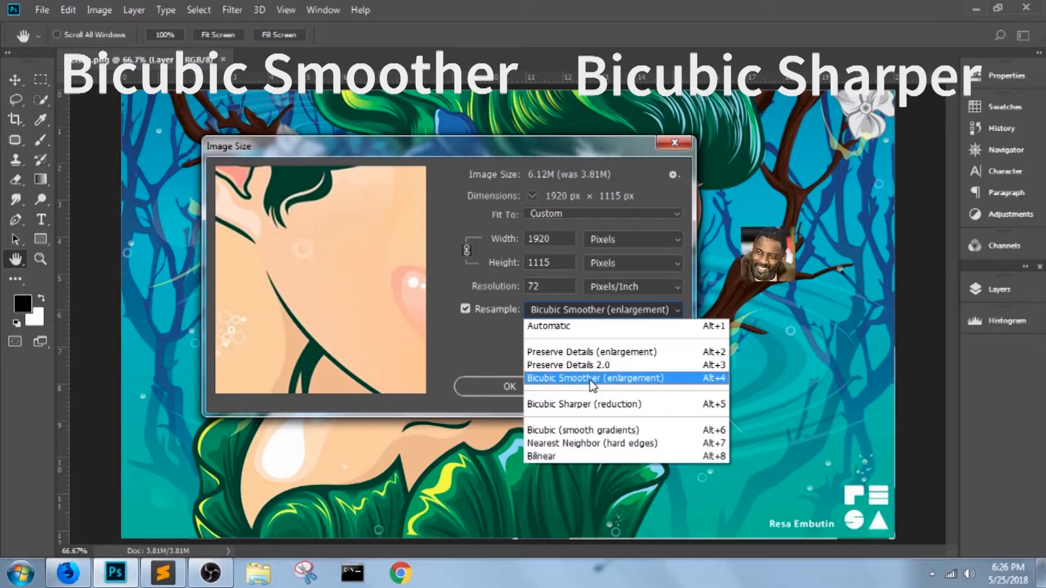
mouse_move(597, 404)
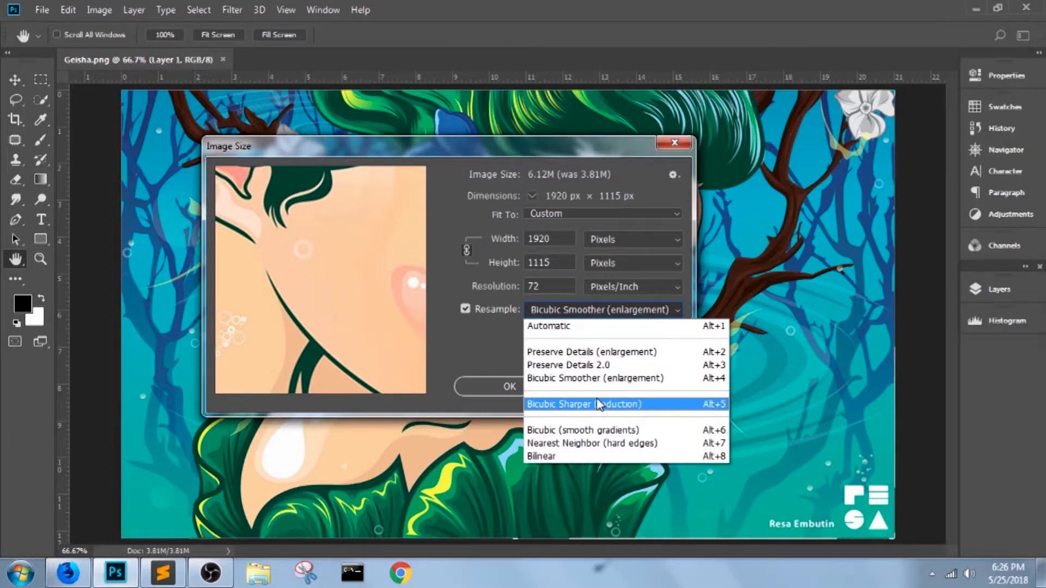
mouse_move(591, 378)
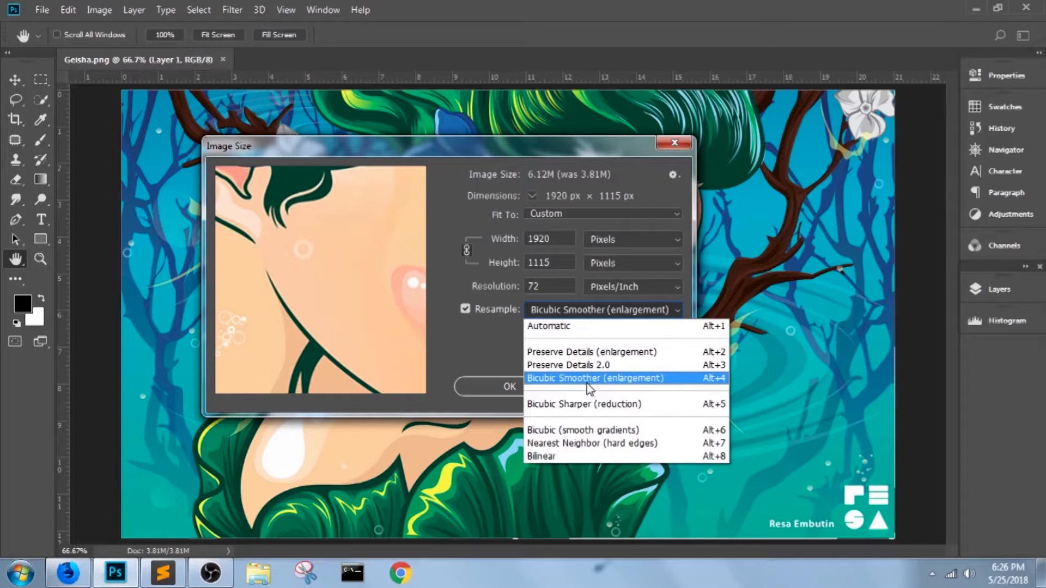
click(595, 378)
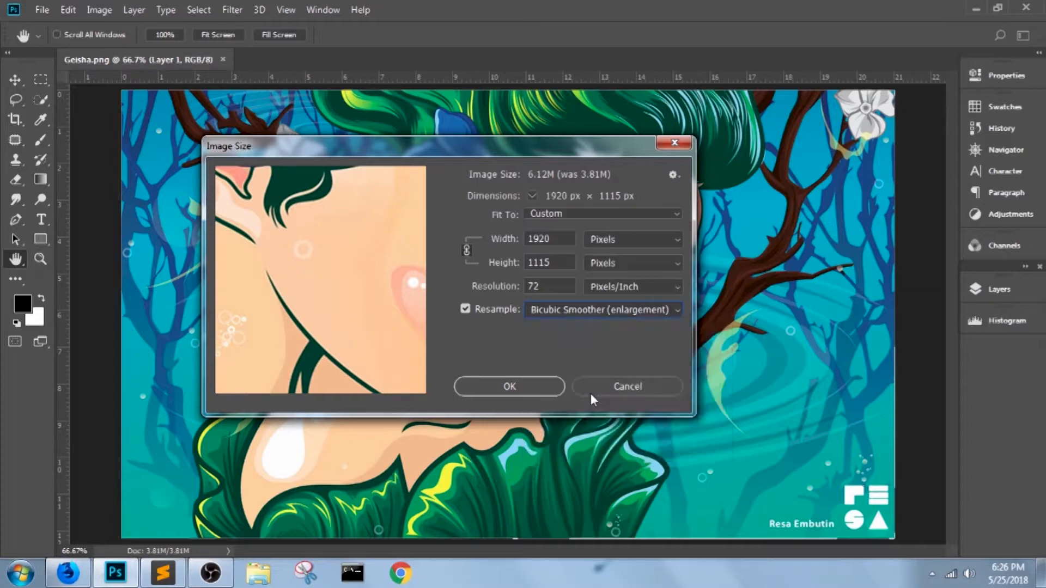
click(509, 386)
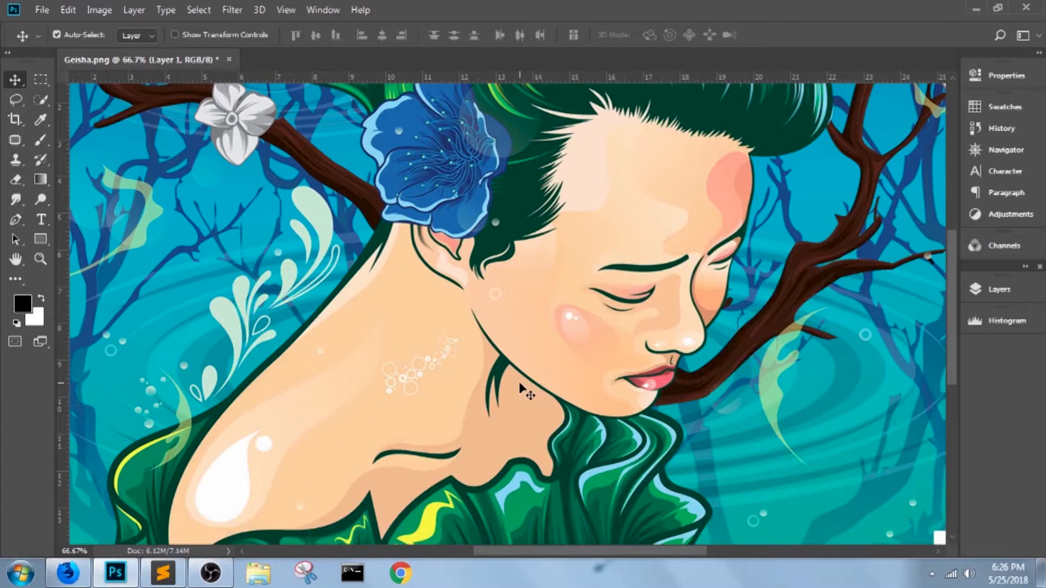
mouse_move(489, 393)
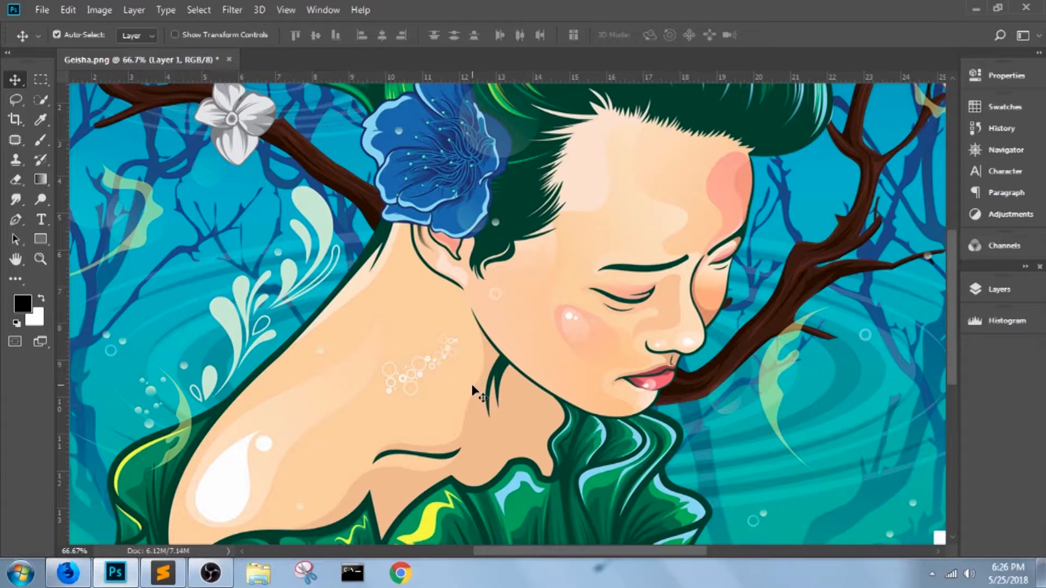
mouse_move(233, 283)
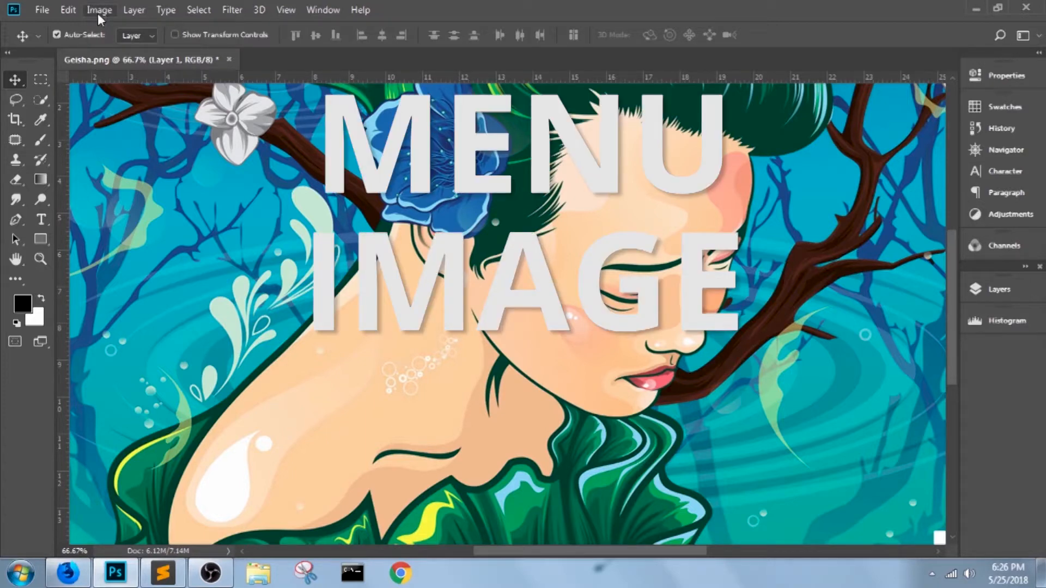
- Reopen Image Size from the Image menu, confirming 1920 × 1115 px
click(100, 9)
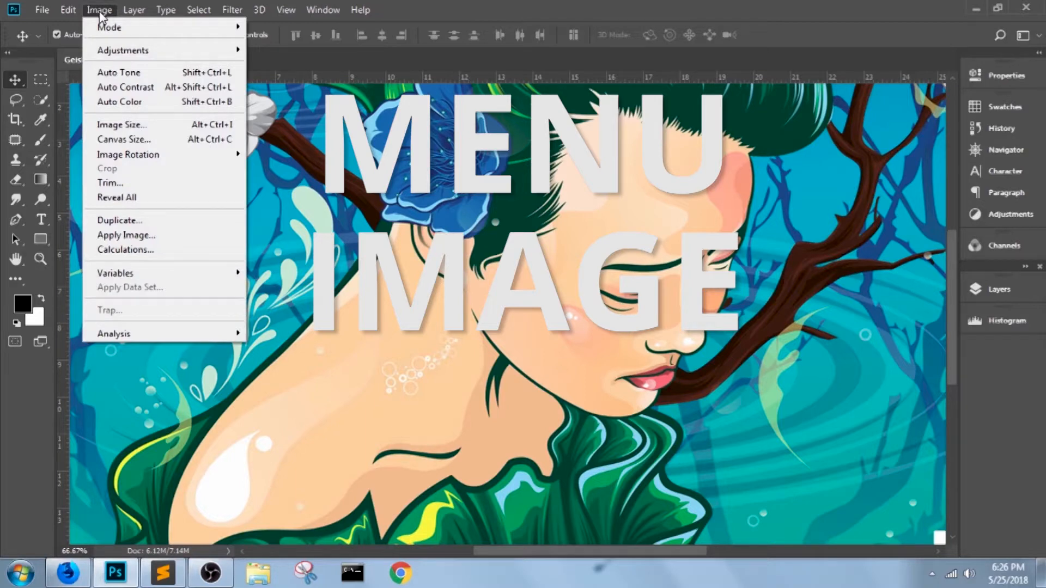
click(121, 124)
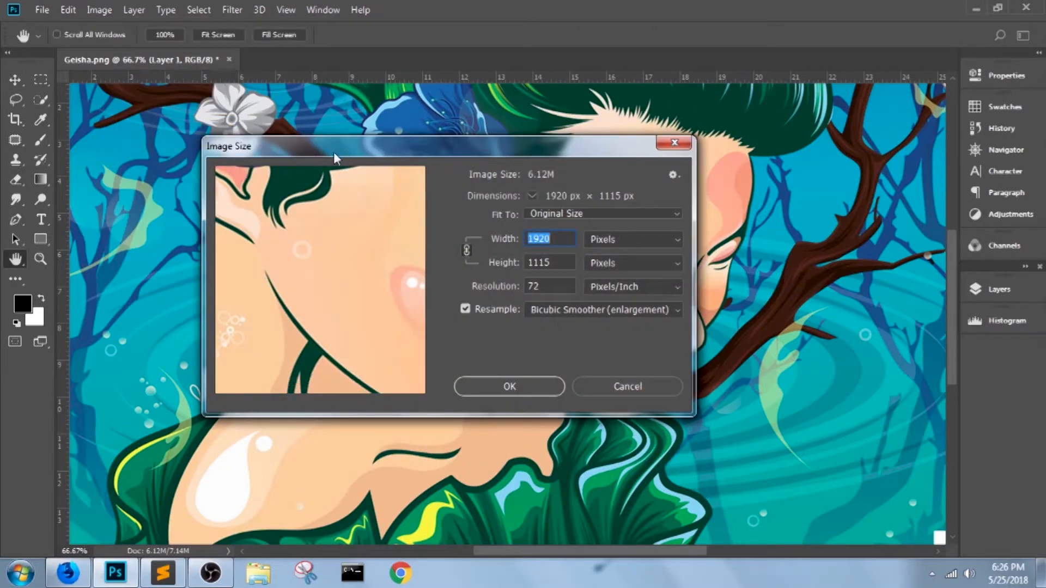
mouse_move(384, 165)
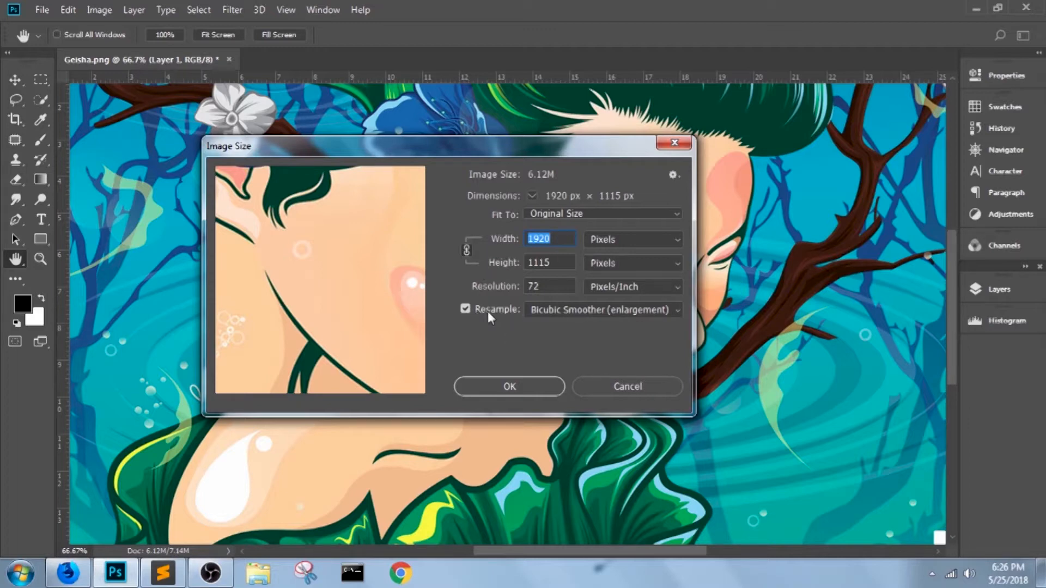
mouse_move(484, 334)
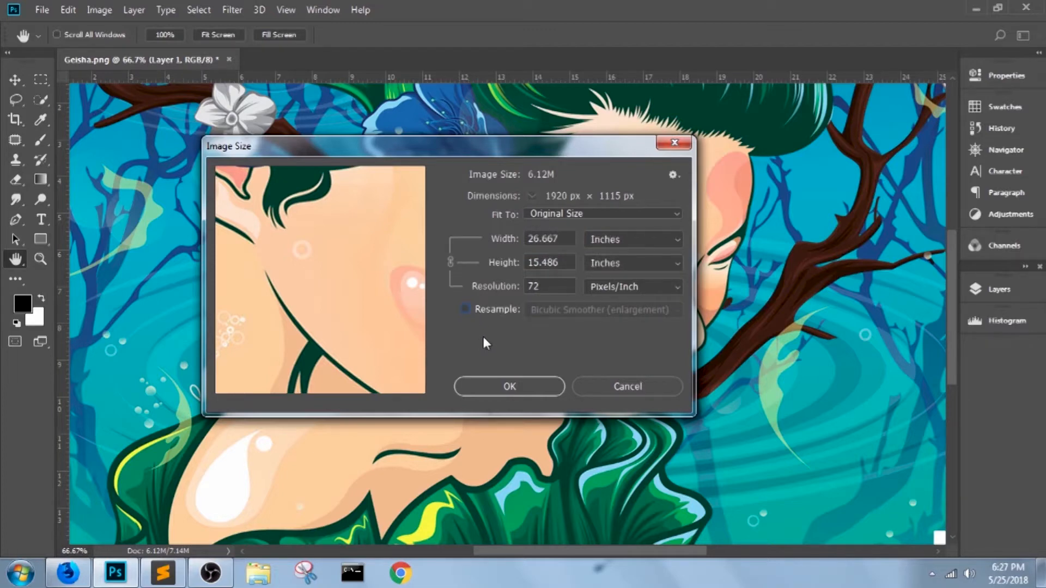
mouse_move(620, 248)
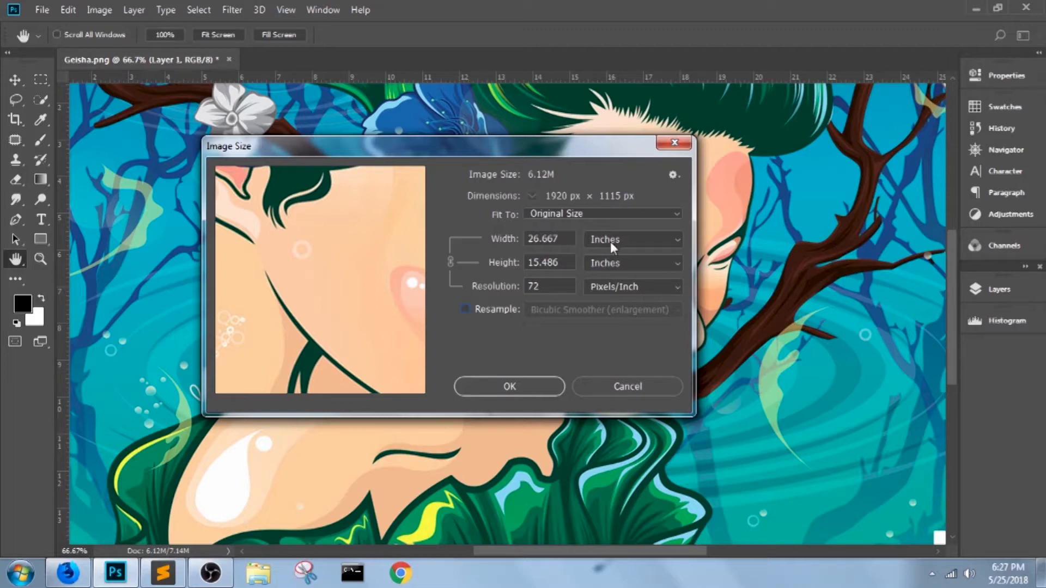
mouse_move(518, 317)
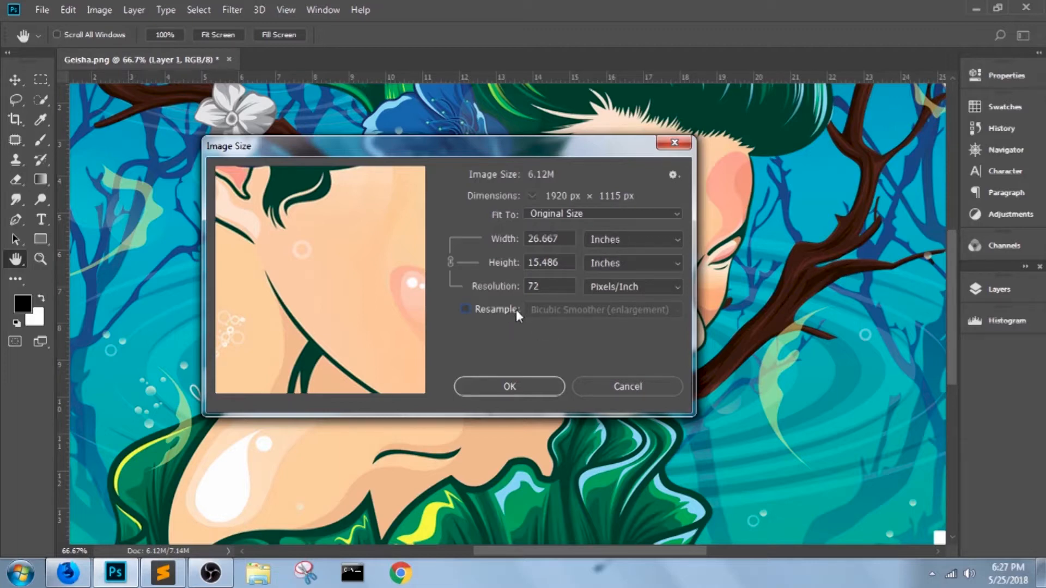
mouse_move(501, 324)
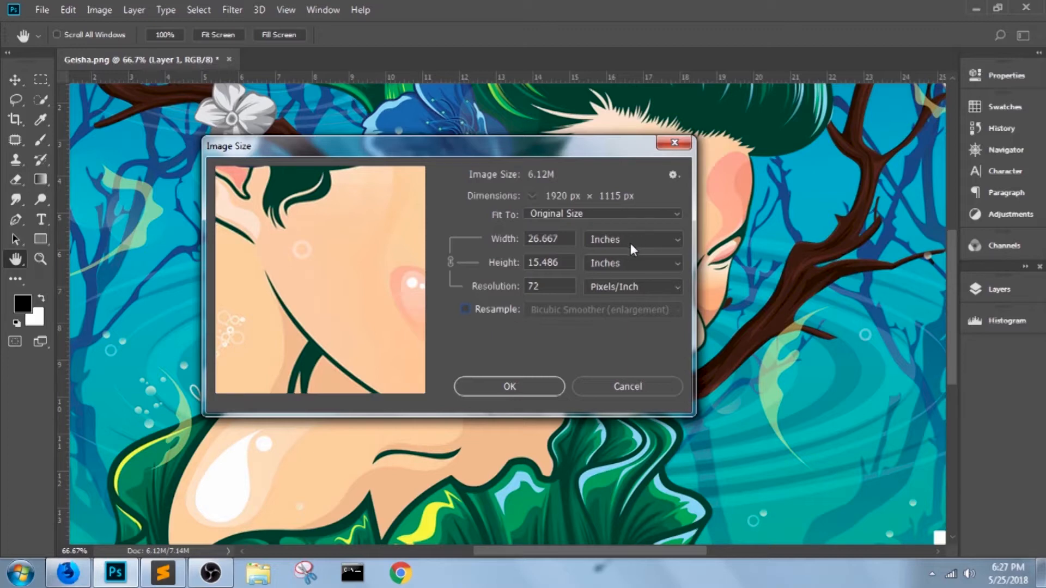
- Keep inches as the unit and set width to 11, giving 6.388 in height at 174.545 ppi
click(631, 238)
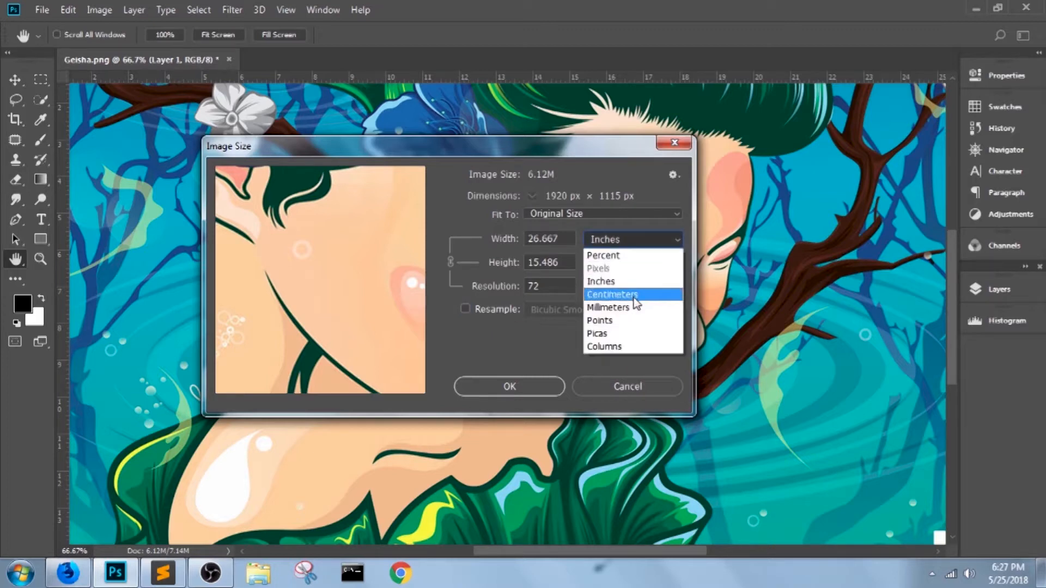
mouse_move(608, 307)
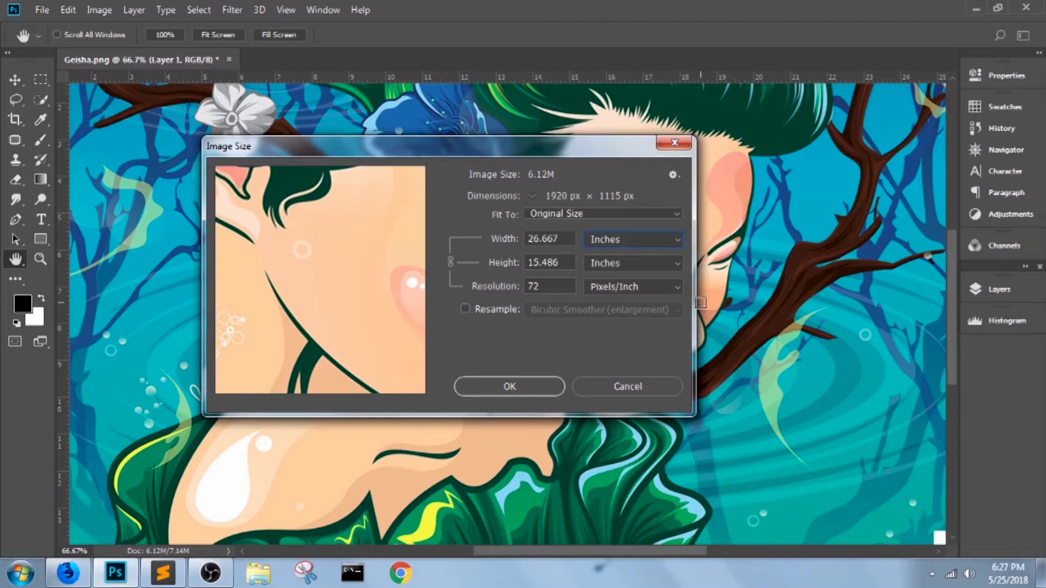
click(632, 240)
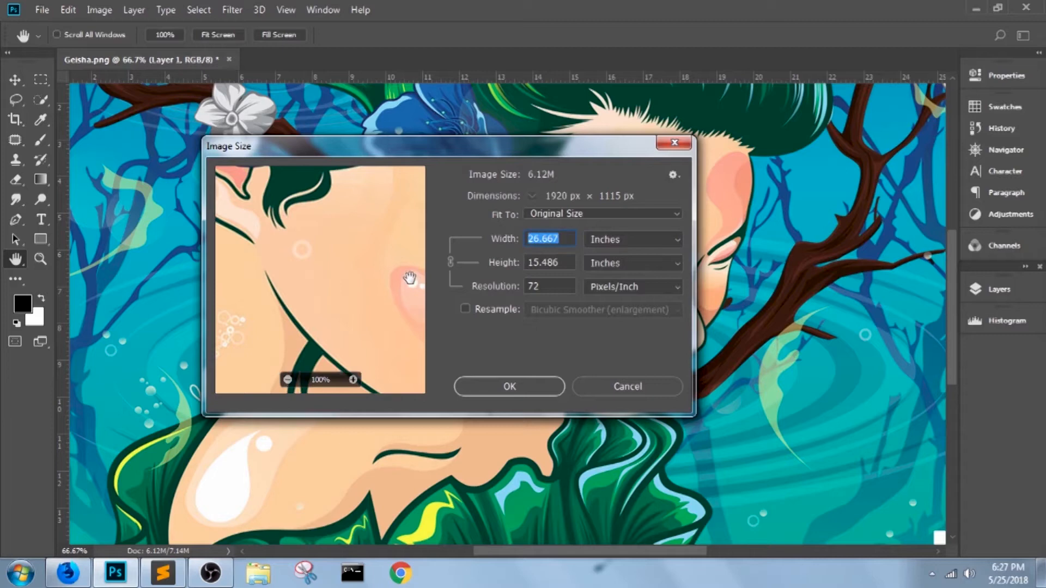
mouse_move(409, 263)
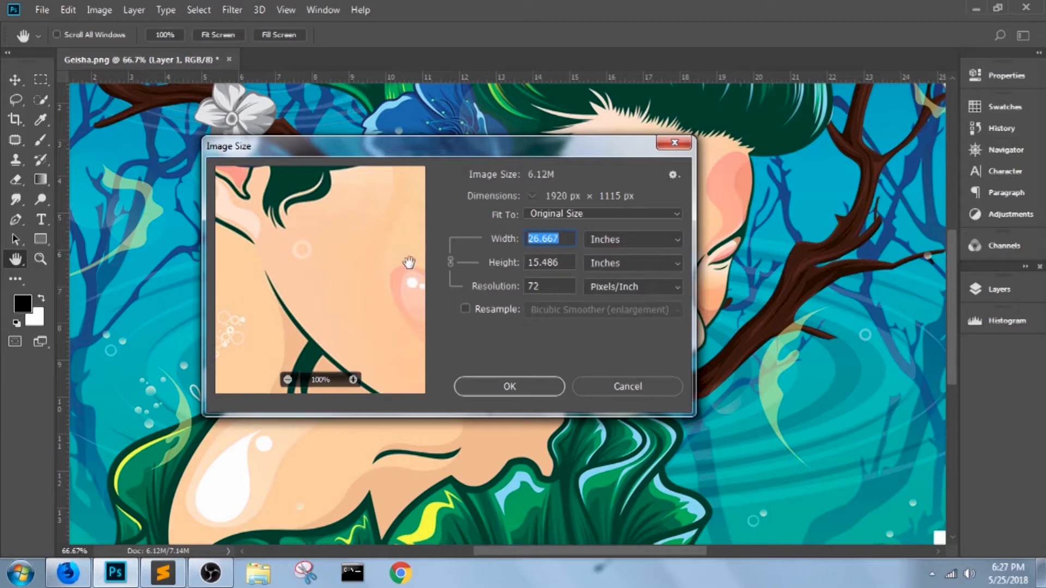
text(11)
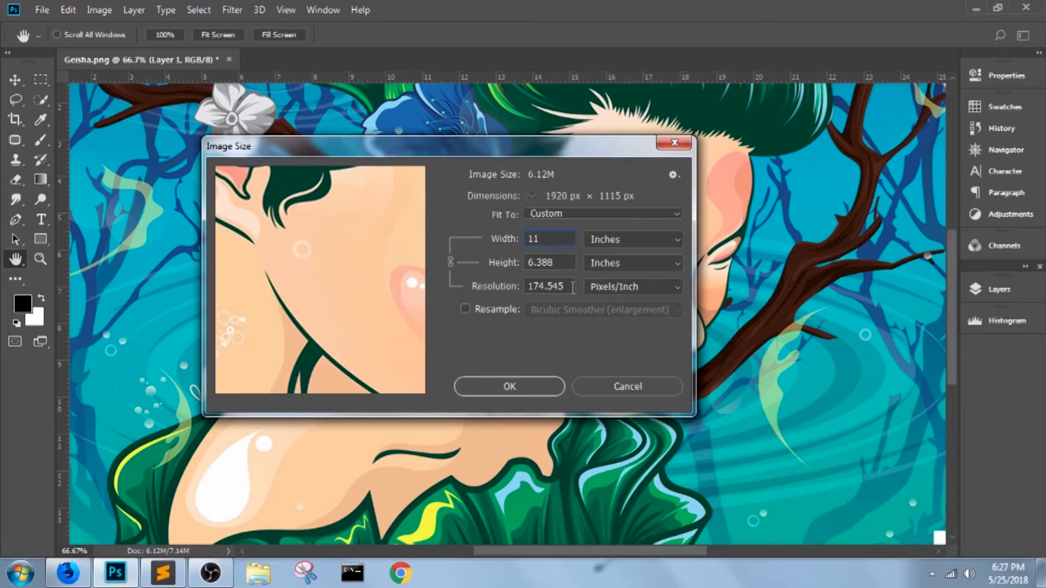
mouse_move(546, 259)
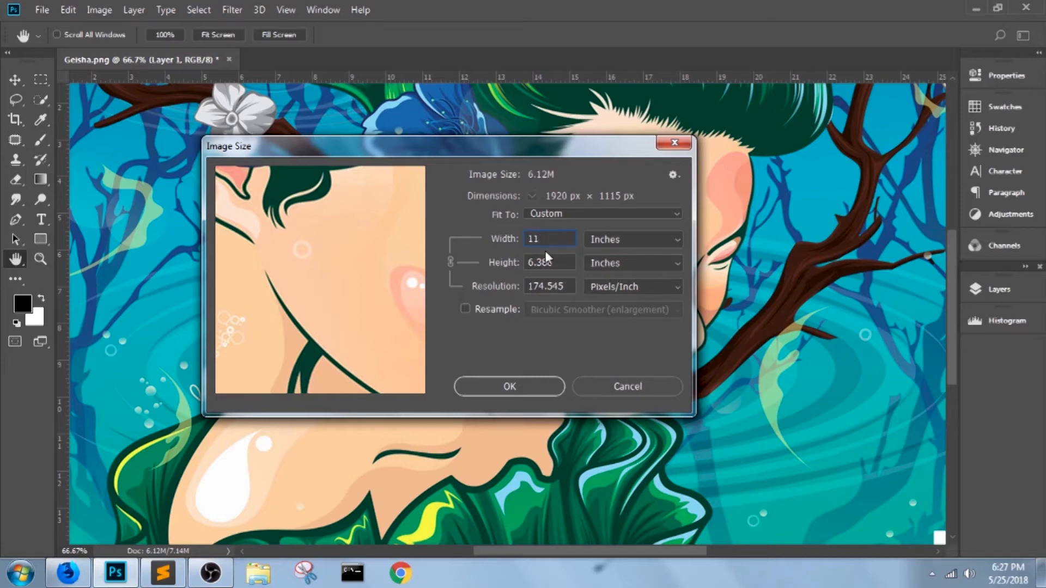